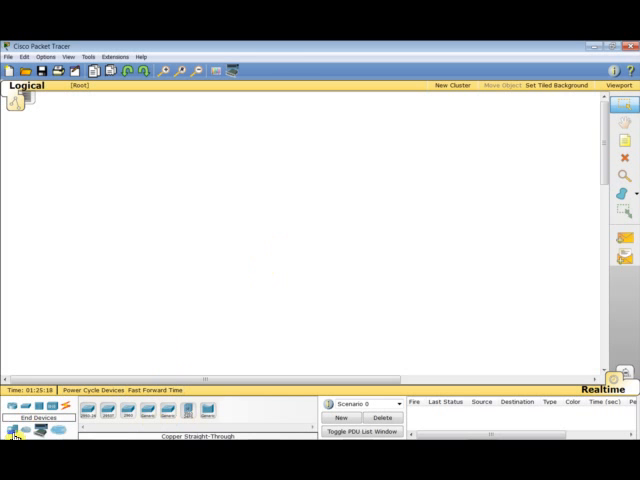
Show the Switches device category with its available models
{"action": "left_click", "coordinate": [12, 416]}
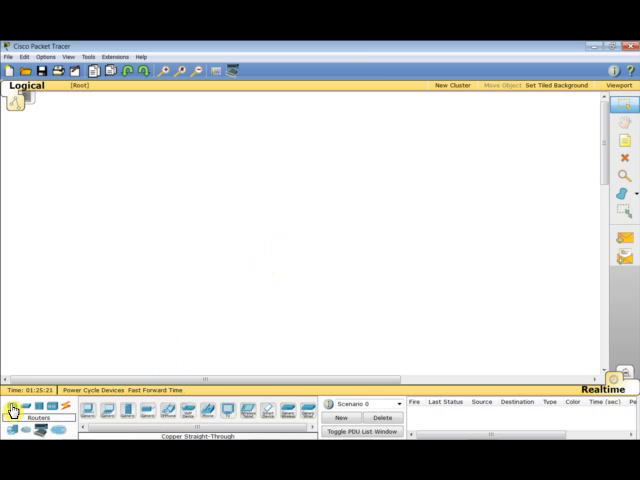
{"action": "left_click", "coordinate": [24, 408]}
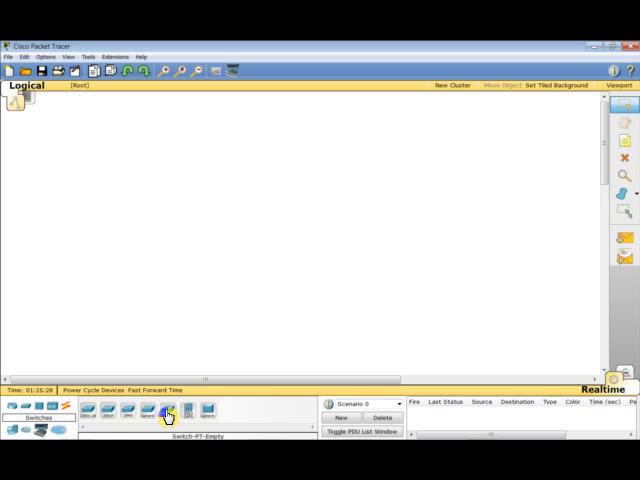
Place a Switch-PT-Empty on the workspace and view its physical module slots
{"action": "left_click", "coordinate": [276, 220]}
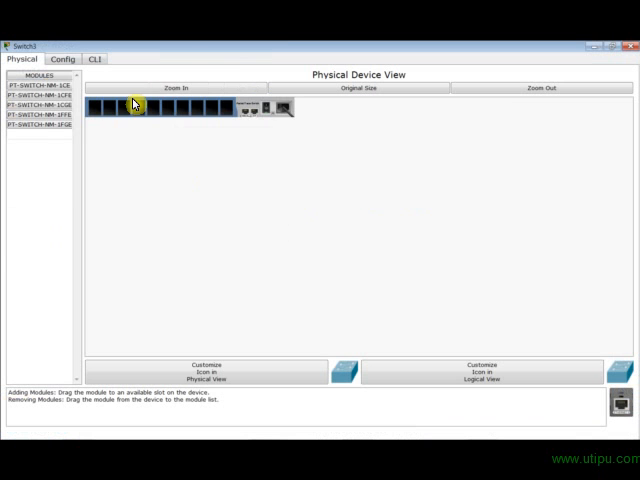
{"action": "left_click", "coordinate": [176, 88]}
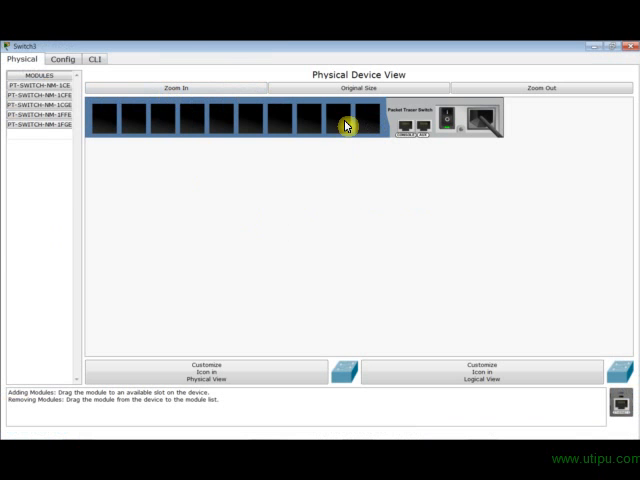
{"action": "mouse_move", "coordinate": [246, 120]}
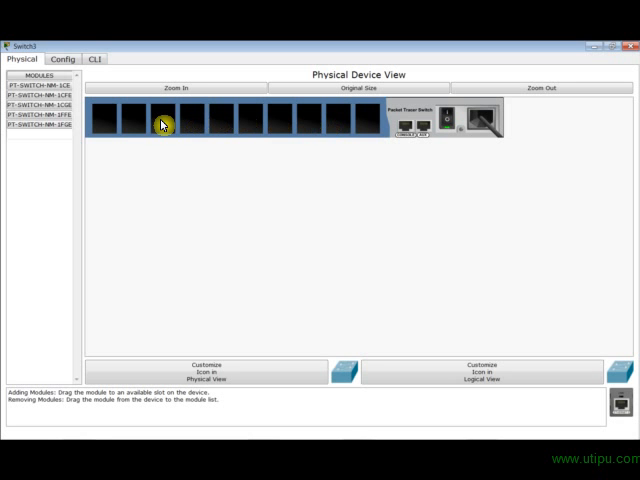
{"action": "mouse_move", "coordinate": [290, 128]}
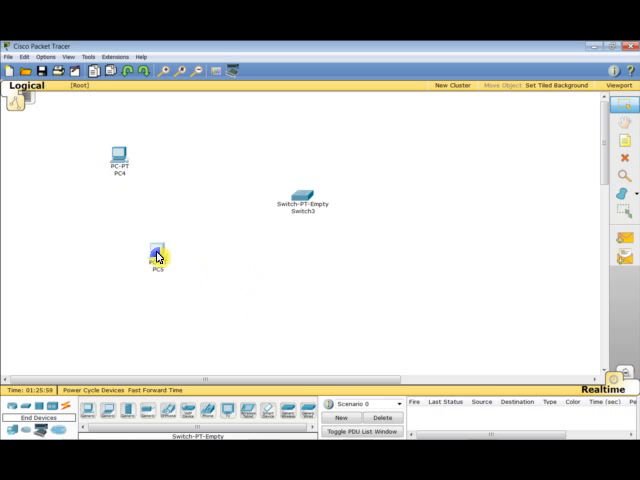
Reposition PC1, place Server0 at the upper right, and move Switch0 lower
{"action": "left_click_drag", "start_coordinate": [158, 252], "coordinate": [118, 252]}
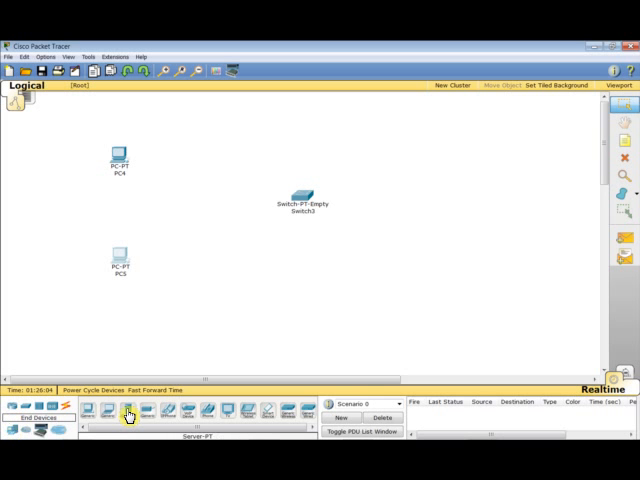
{"action": "left_click", "coordinate": [396, 130]}
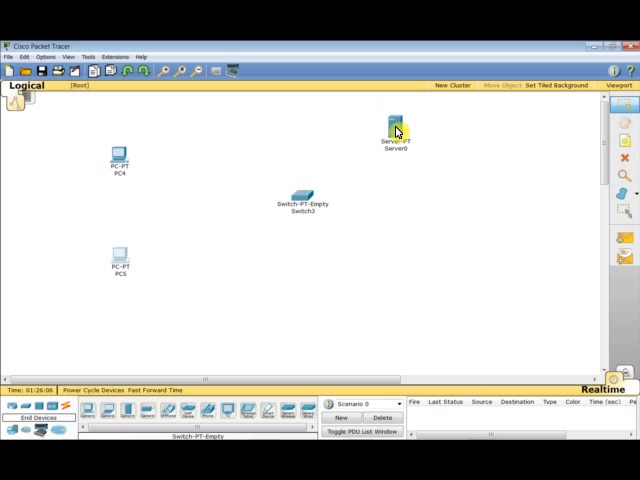
{"action": "left_click_drag", "start_coordinate": [396, 130], "coordinate": [444, 190]}
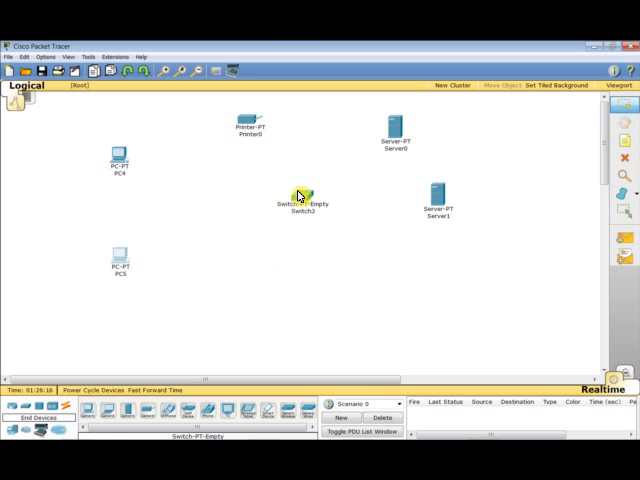
{"action": "left_click_drag", "start_coordinate": [296, 196], "coordinate": [290, 236]}
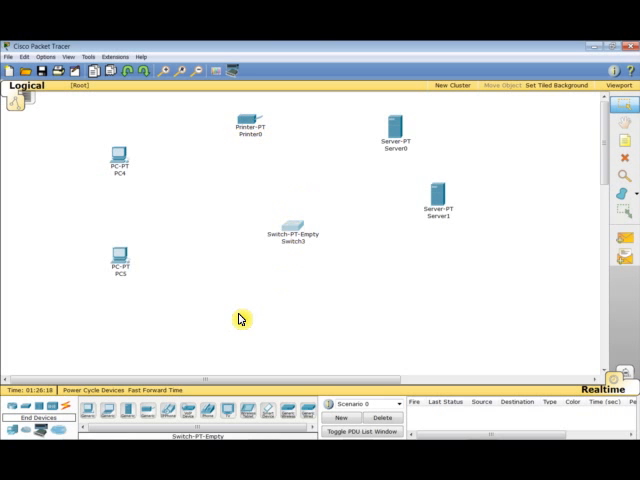
{"action": "mouse_move", "coordinate": [264, 296]}
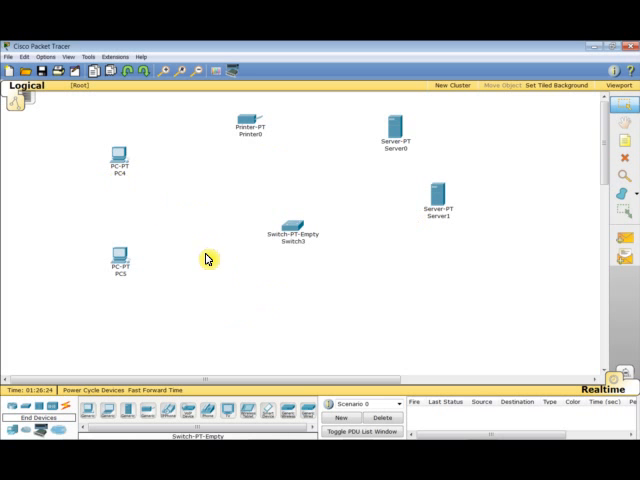
{"action": "mouse_move", "coordinate": [304, 188]}
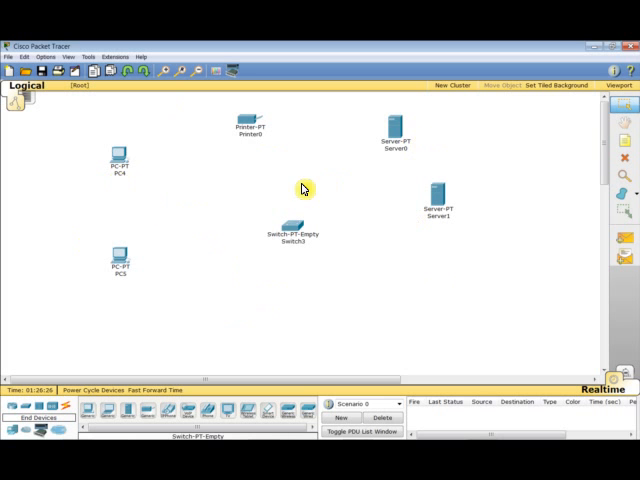
{"action": "mouse_move", "coordinate": [208, 254]}
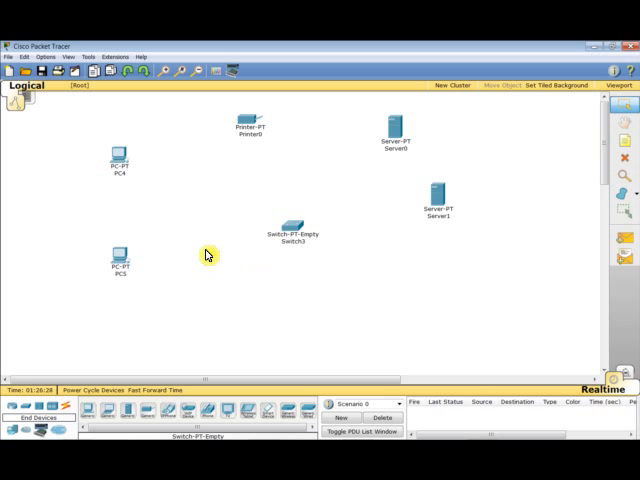
{"action": "mouse_move", "coordinate": [206, 232]}
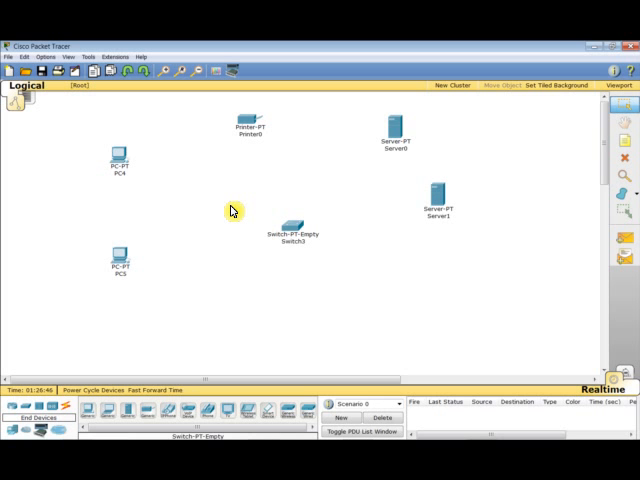
{"action": "mouse_move", "coordinate": [364, 168]}
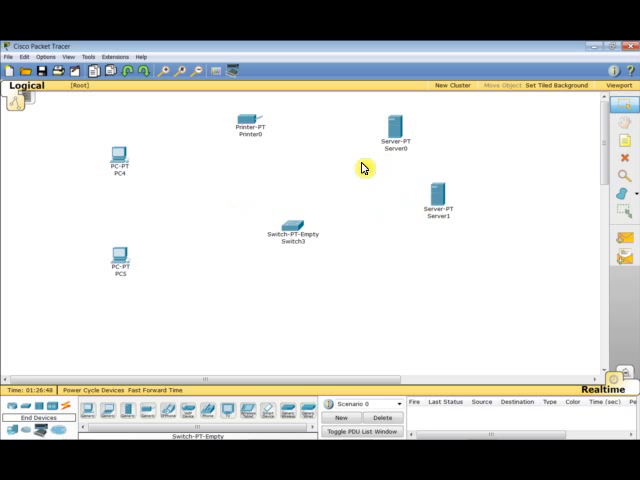
{"action": "mouse_move", "coordinate": [358, 144]}
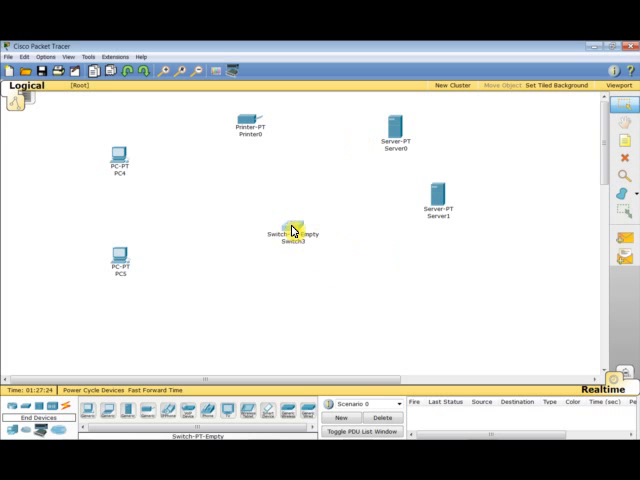
{"action": "double_click", "coordinate": [290, 232]}
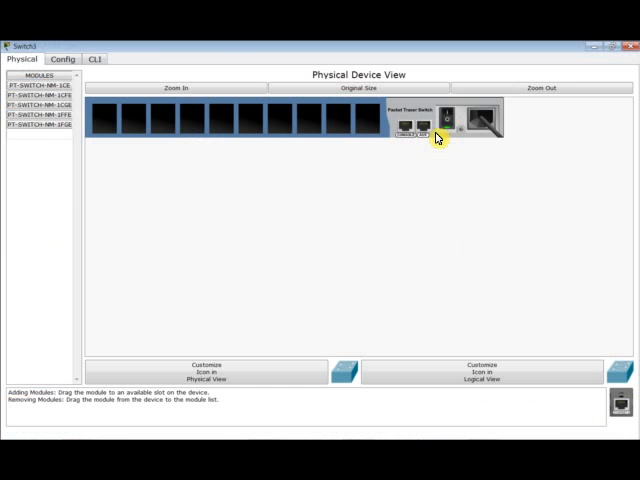
{"action": "mouse_move", "coordinate": [356, 256]}
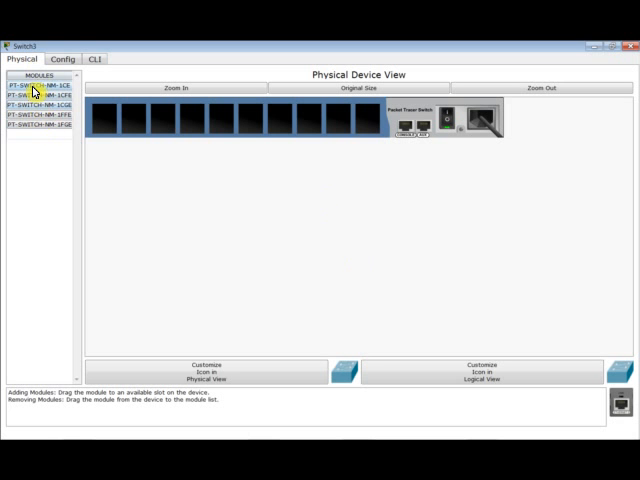
{"action": "left_click", "coordinate": [36, 88]}
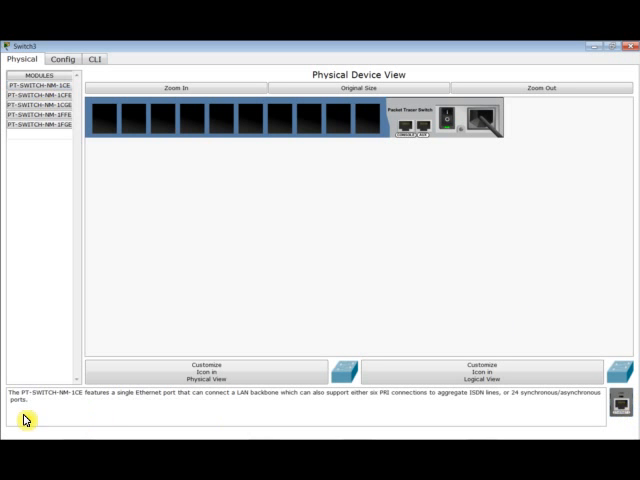
{"action": "mouse_move", "coordinate": [146, 416]}
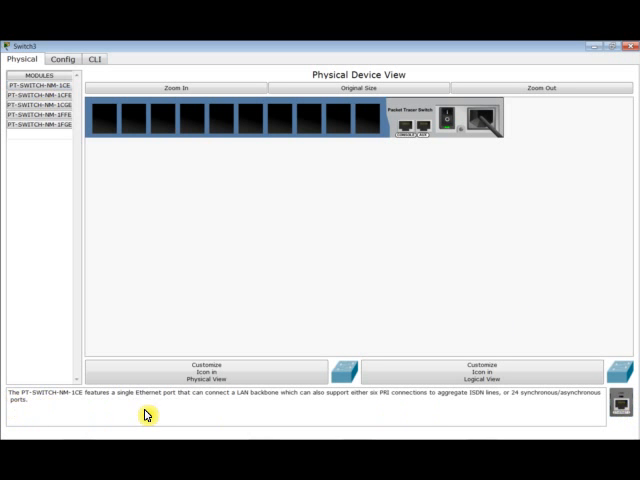
{"action": "mouse_move", "coordinate": [120, 404]}
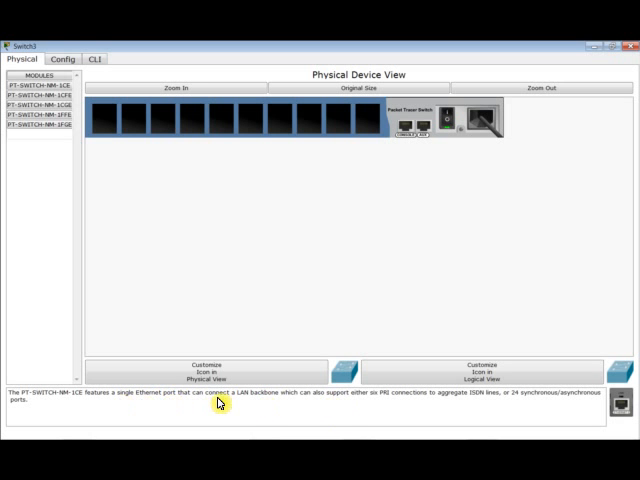
{"action": "mouse_move", "coordinate": [276, 404]}
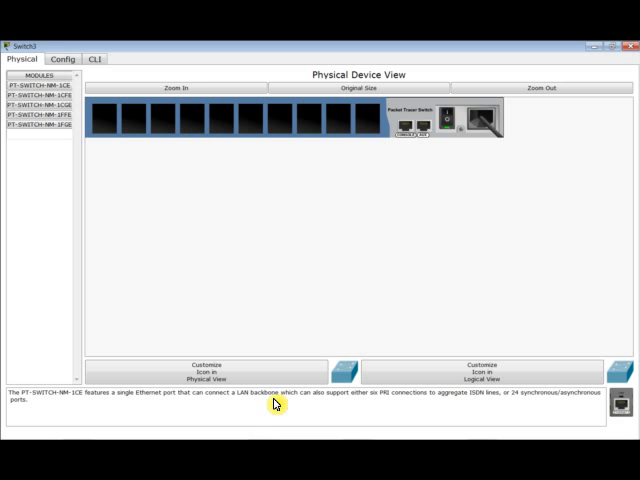
{"action": "mouse_move", "coordinate": [332, 408]}
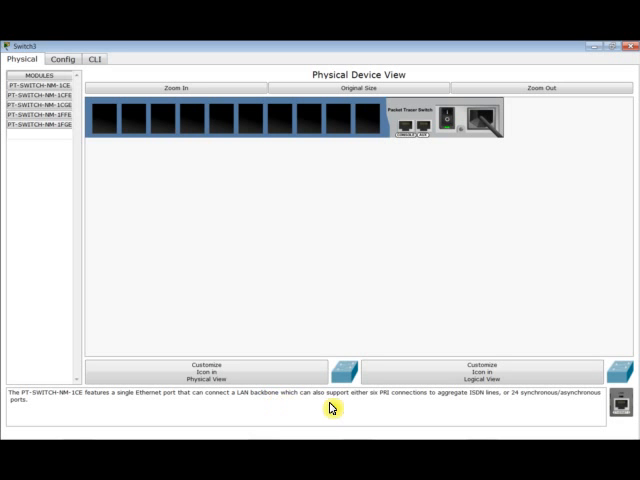
{"action": "mouse_move", "coordinate": [390, 404]}
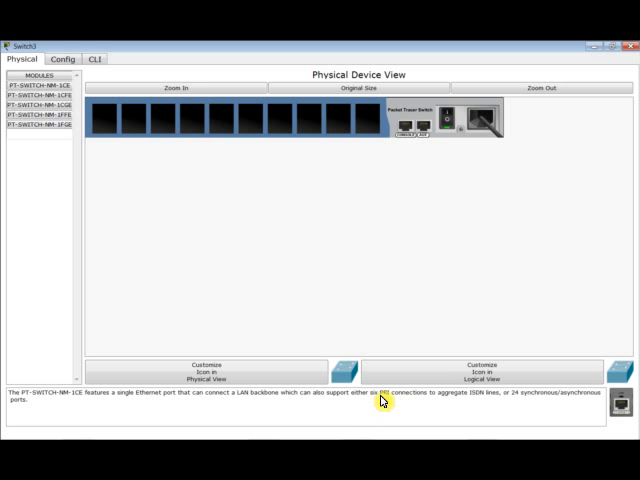
{"action": "mouse_move", "coordinate": [528, 410]}
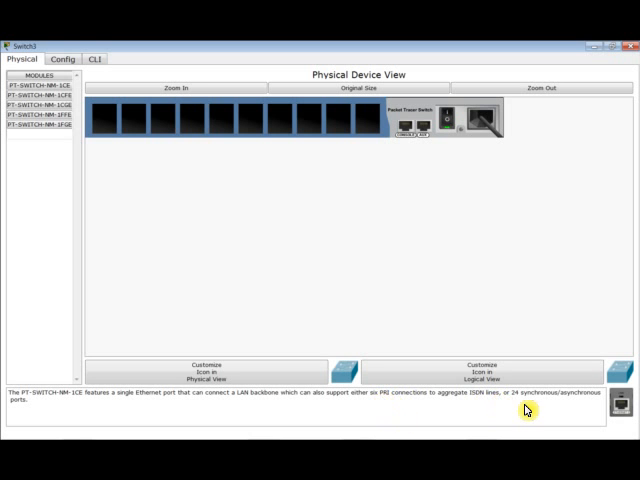
{"action": "mouse_move", "coordinate": [596, 402]}
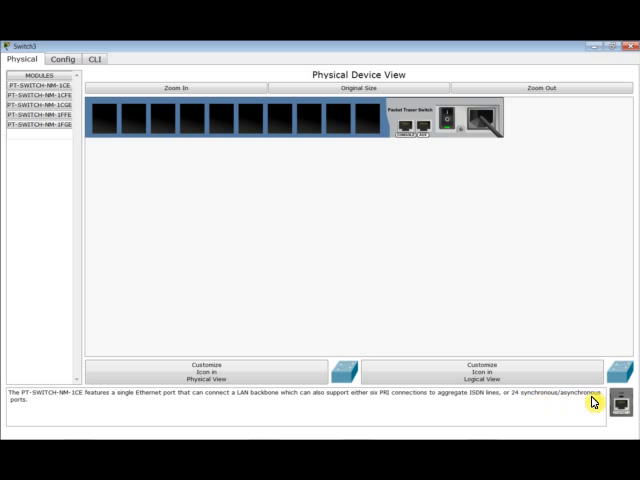
{"action": "mouse_move", "coordinate": [206, 412]}
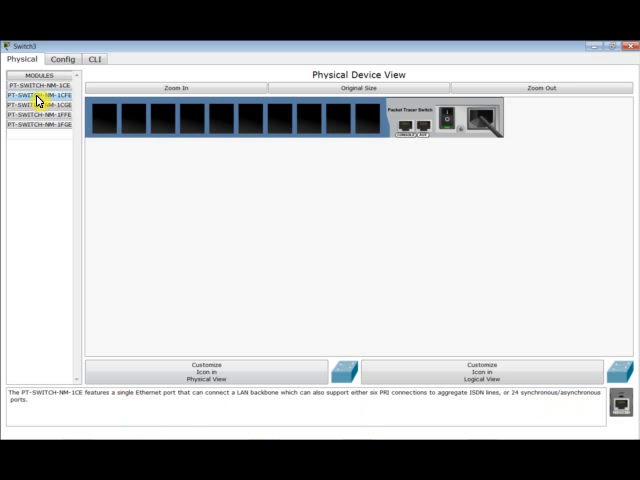
{"action": "left_click", "coordinate": [38, 100]}
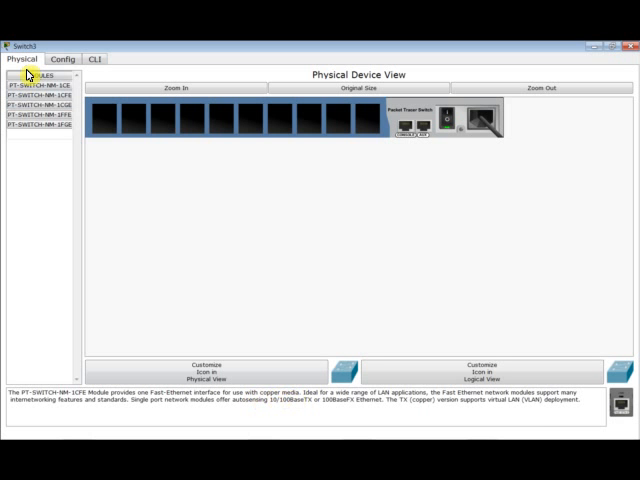
{"action": "left_click", "coordinate": [38, 108]}
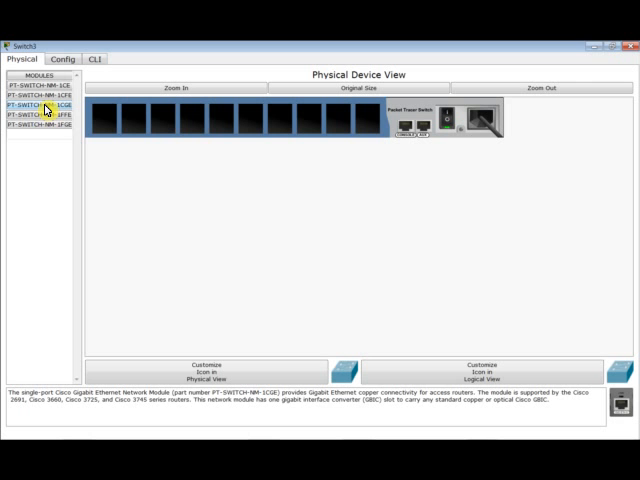
{"action": "left_click", "coordinate": [38, 126]}
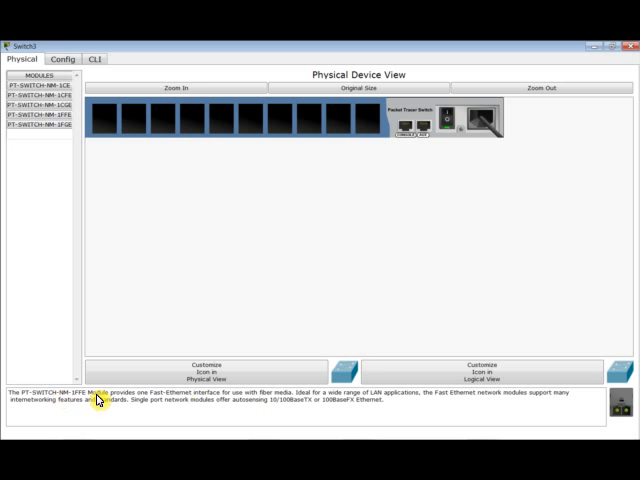
{"action": "mouse_move", "coordinate": [264, 404]}
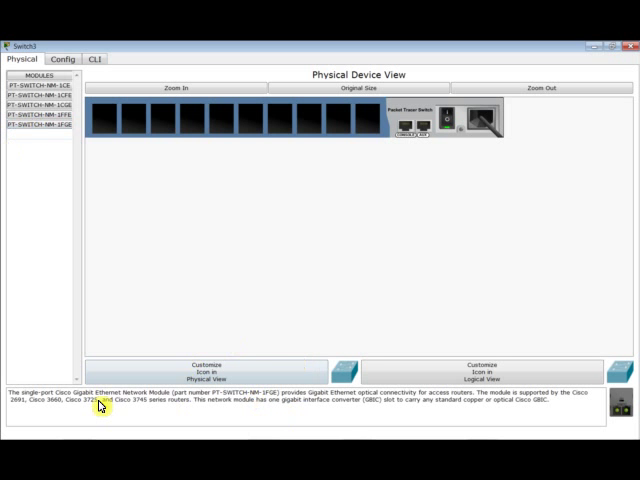
{"action": "mouse_move", "coordinate": [212, 408]}
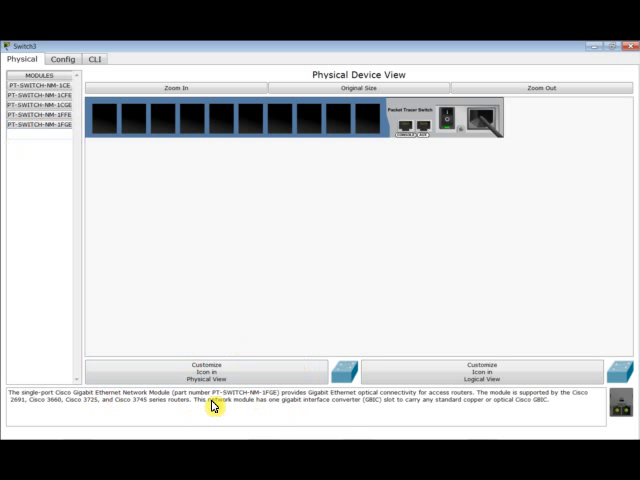
{"action": "mouse_move", "coordinate": [308, 400]}
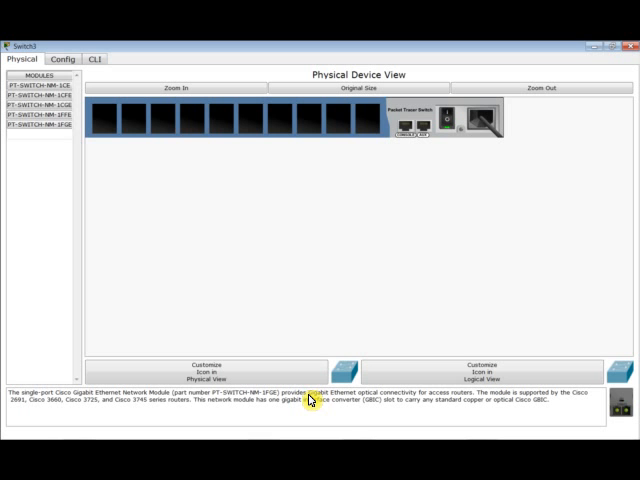
{"action": "mouse_move", "coordinate": [308, 228]}
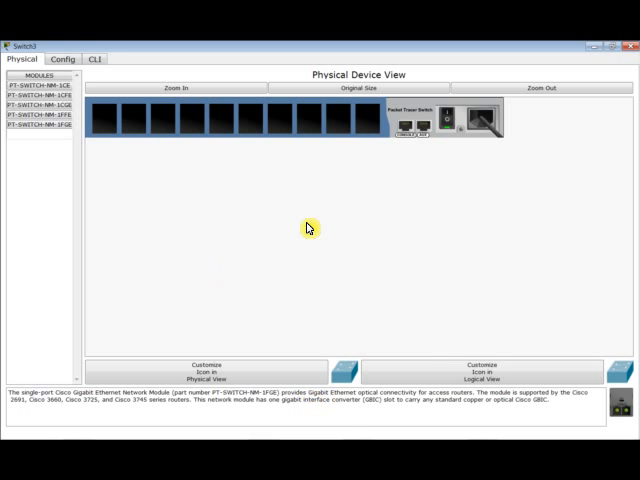
{"action": "mouse_move", "coordinate": [544, 324]}
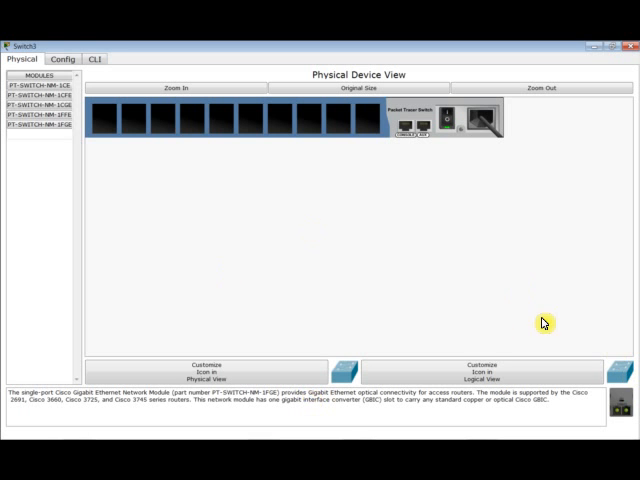
{"action": "mouse_move", "coordinate": [318, 408]}
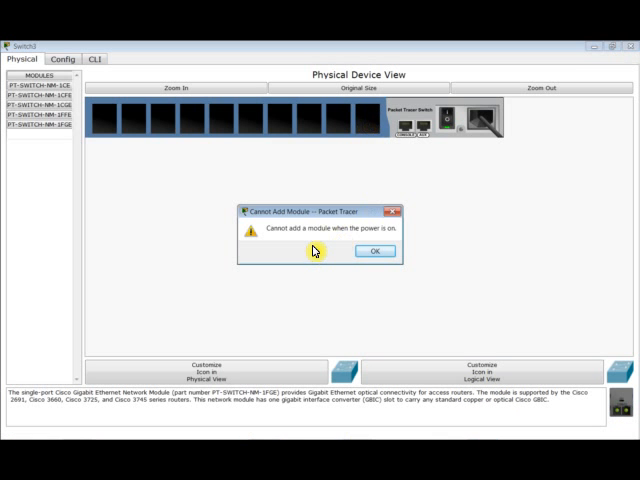
{"action": "mouse_move", "coordinate": [316, 252]}
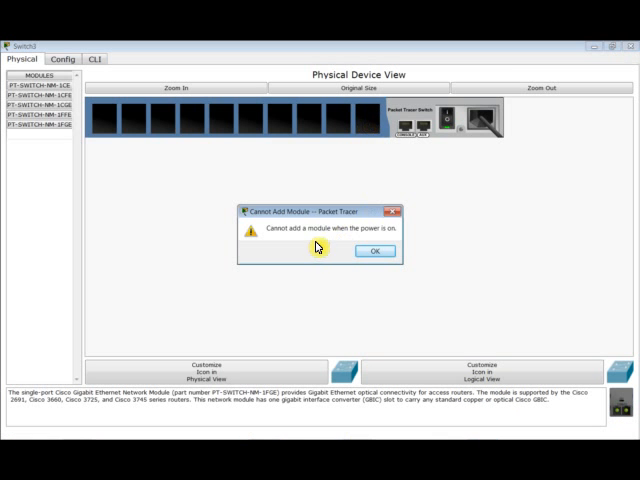
{"action": "mouse_move", "coordinate": [390, 240]}
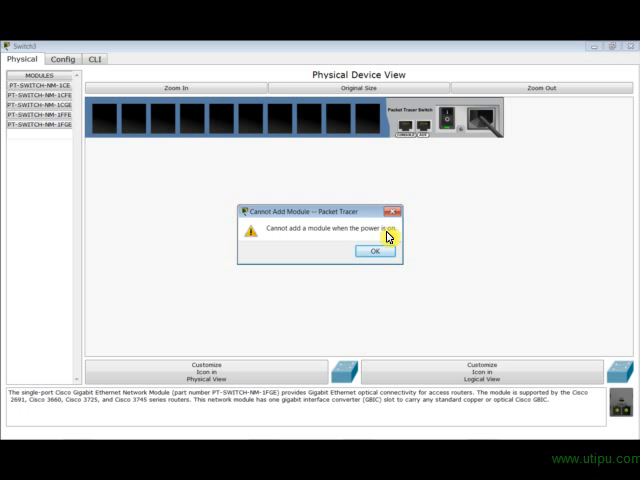
{"action": "left_click", "coordinate": [374, 252]}
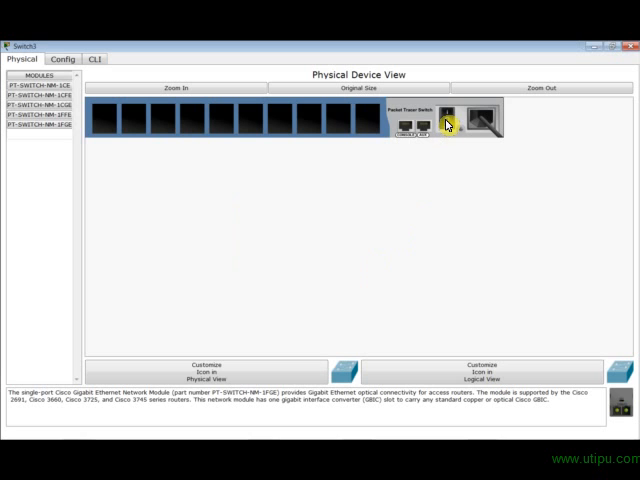
{"action": "mouse_move", "coordinate": [448, 122]}
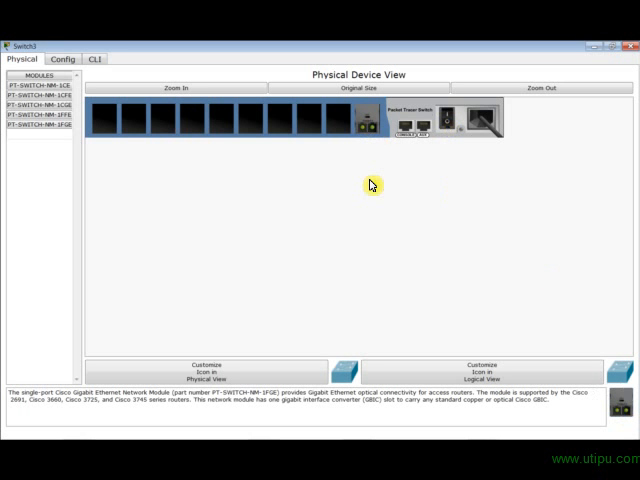
{"action": "mouse_move", "coordinate": [384, 224]}
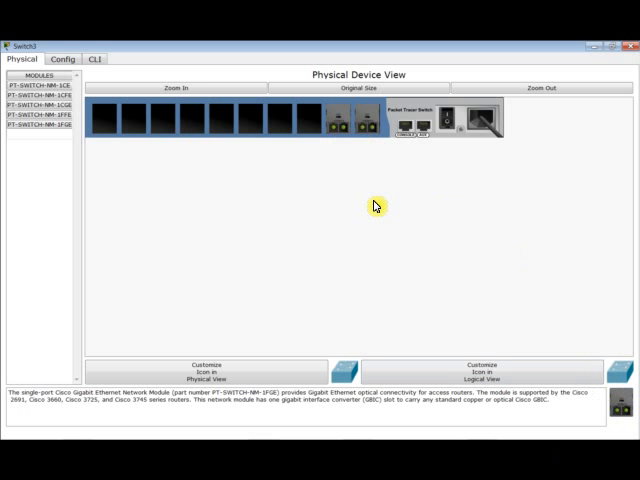
{"action": "mouse_move", "coordinate": [616, 272]}
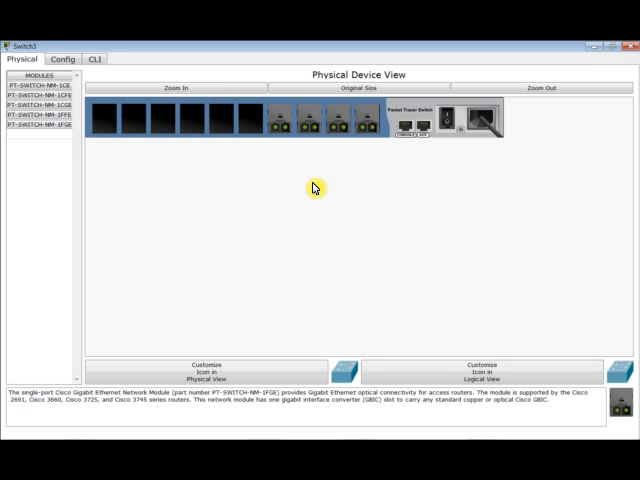
{"action": "mouse_move", "coordinate": [248, 120]}
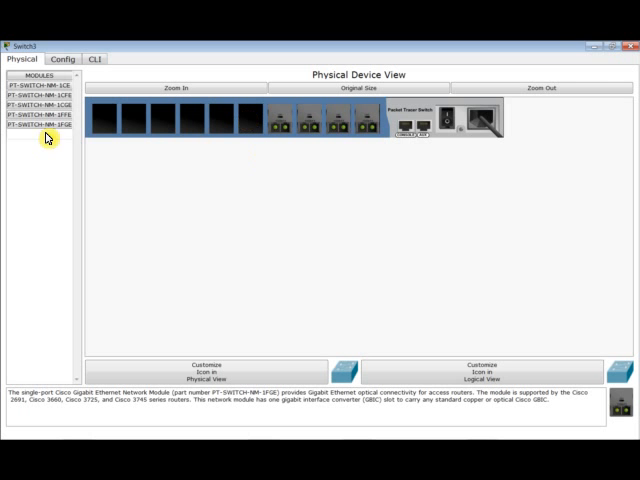
Show the description of the copper Fast Ethernet switch module
{"action": "left_click", "coordinate": [36, 104]}
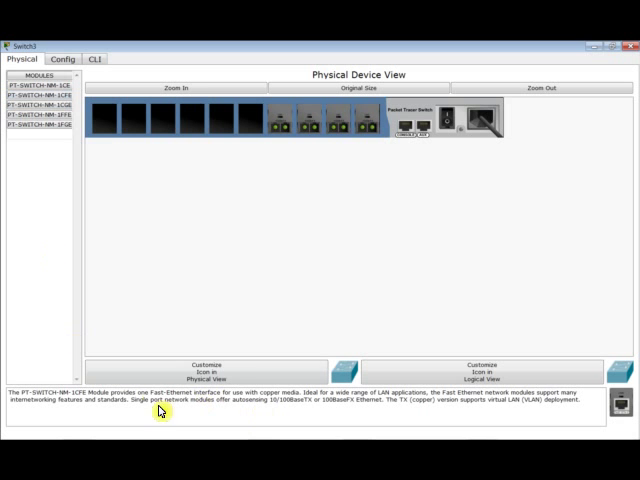
{"action": "mouse_move", "coordinate": [208, 400]}
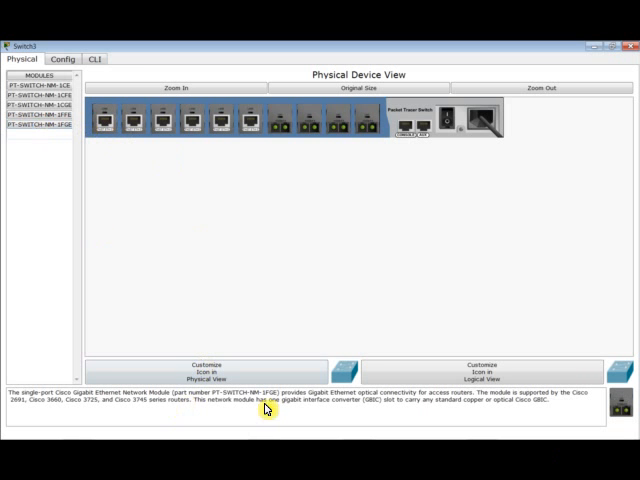
{"action": "mouse_move", "coordinate": [408, 410]}
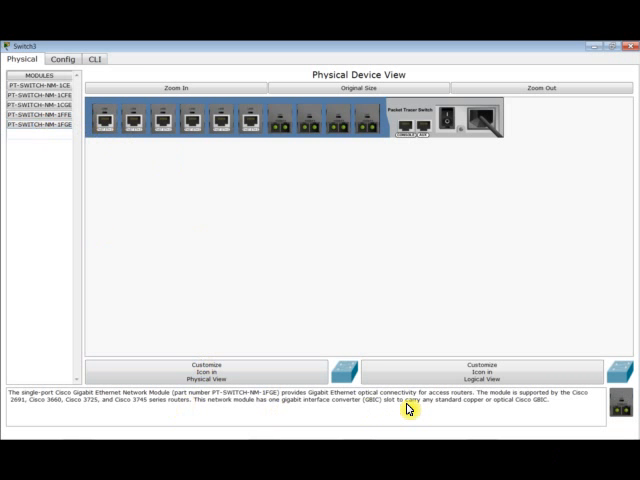
{"action": "mouse_move", "coordinate": [348, 420]}
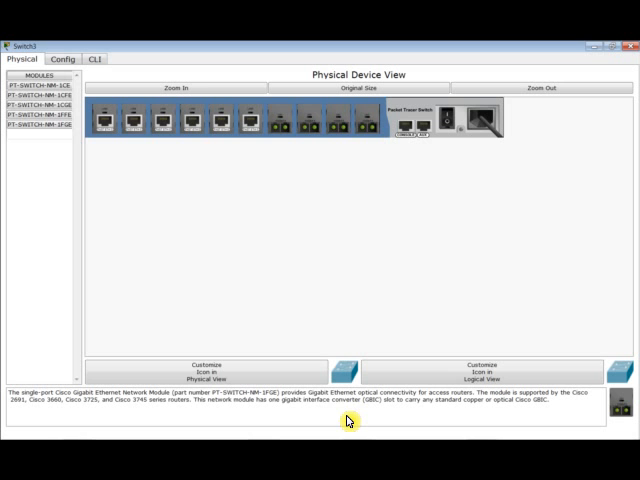
{"action": "mouse_move", "coordinate": [424, 408]}
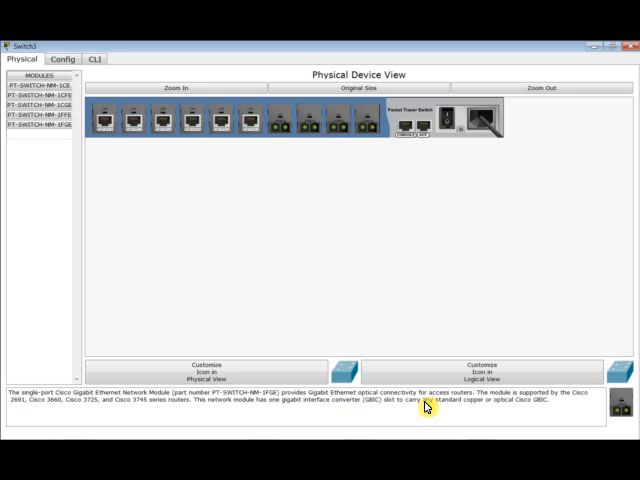
{"action": "mouse_move", "coordinate": [410, 418]}
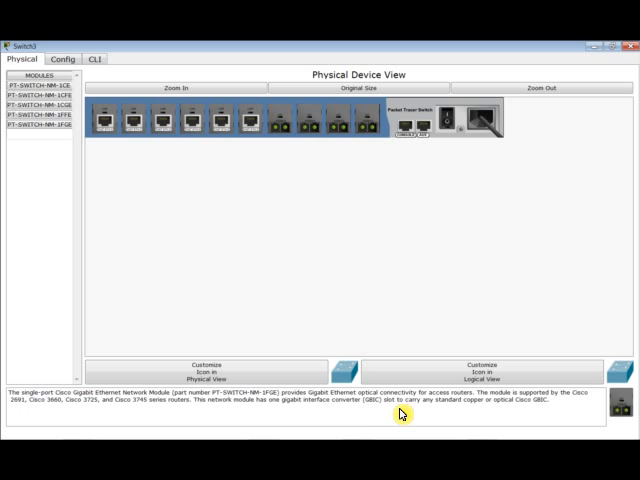
{"action": "mouse_move", "coordinate": [424, 408]}
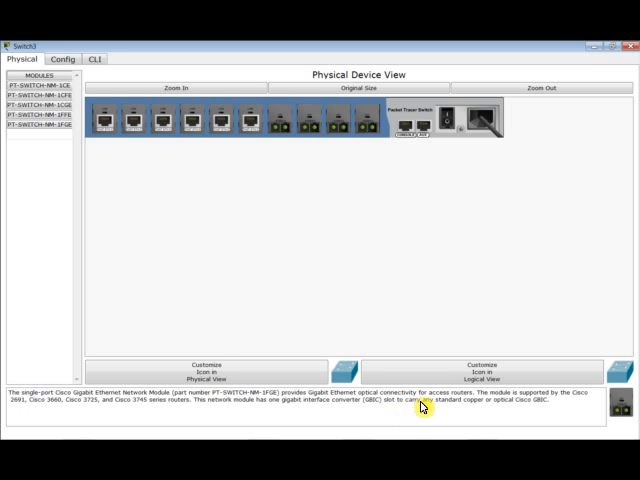
{"action": "mouse_move", "coordinate": [446, 412]}
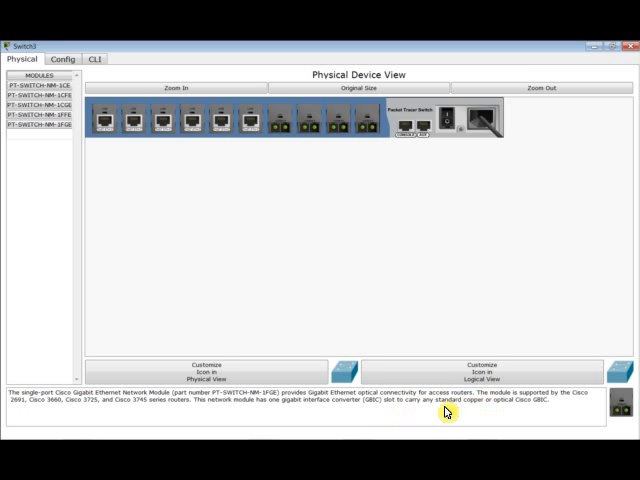
{"action": "mouse_move", "coordinate": [538, 408]}
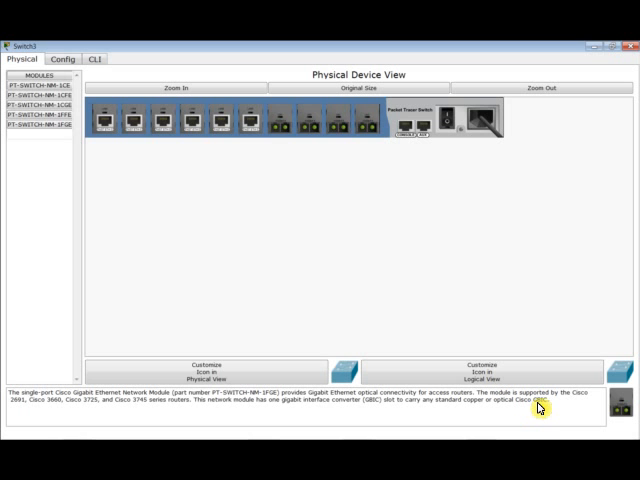
{"action": "mouse_move", "coordinate": [284, 122]}
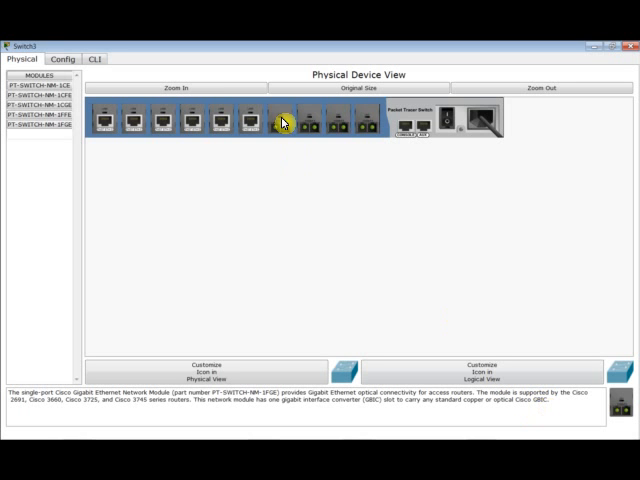
{"action": "mouse_move", "coordinate": [284, 128]}
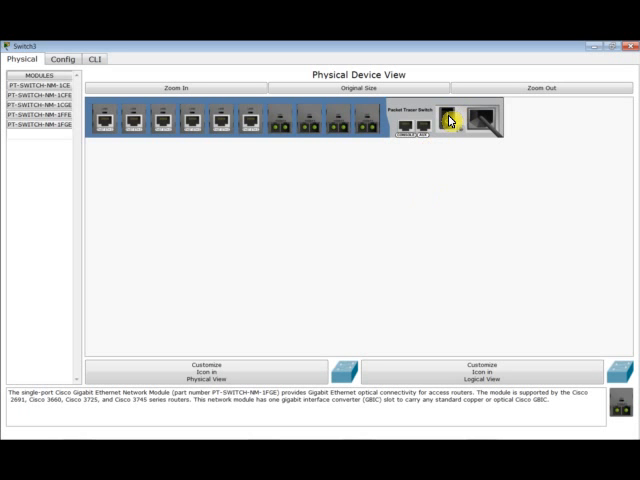
{"action": "mouse_move", "coordinate": [320, 172]}
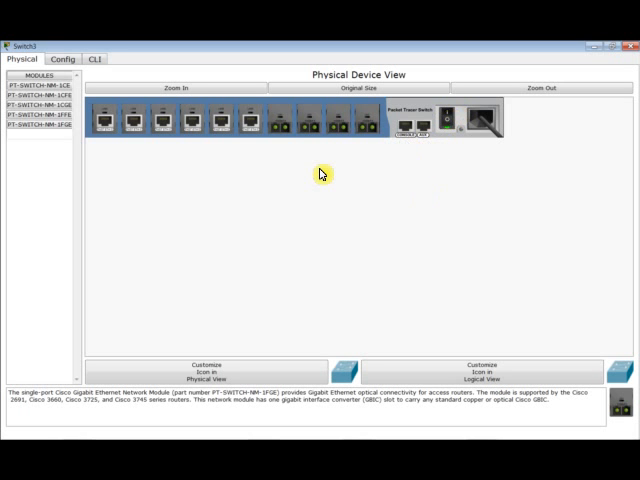
{"action": "mouse_move", "coordinate": [320, 216]}
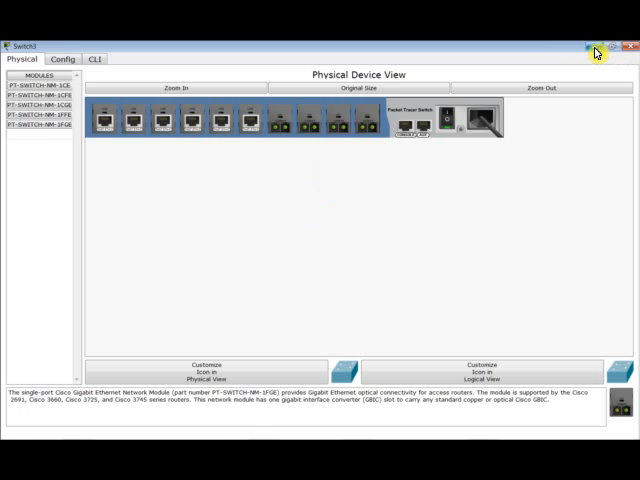
Close Switch0's settings window to return to the logical workspace
{"action": "left_click", "coordinate": [626, 44]}
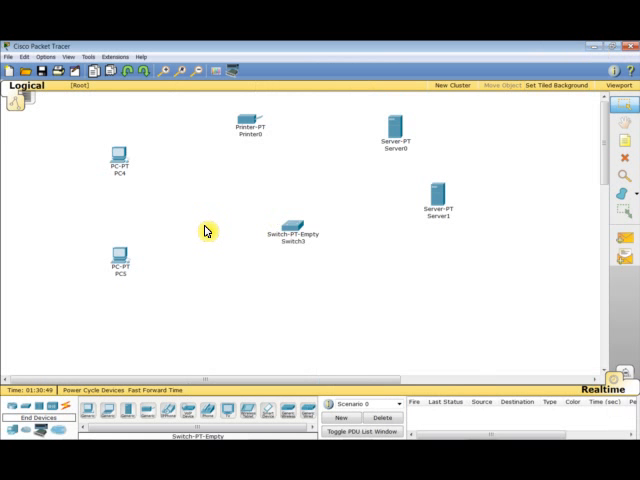
{"action": "mouse_move", "coordinate": [220, 164]}
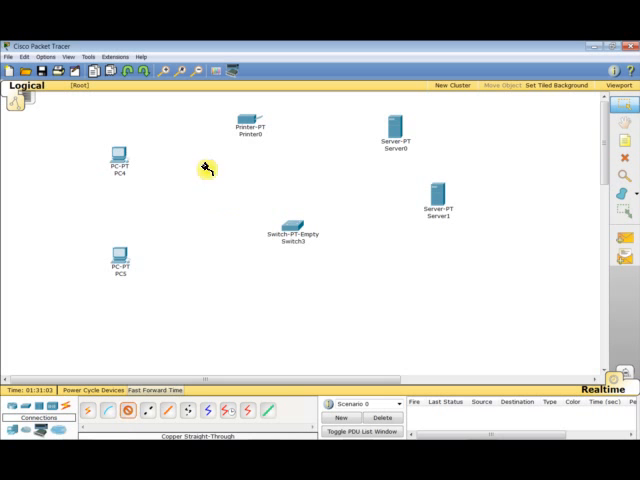
Cable PC0 and PC1 to switch Fast Ethernet ports with copper straight-through
{"action": "left_click", "coordinate": [120, 162]}
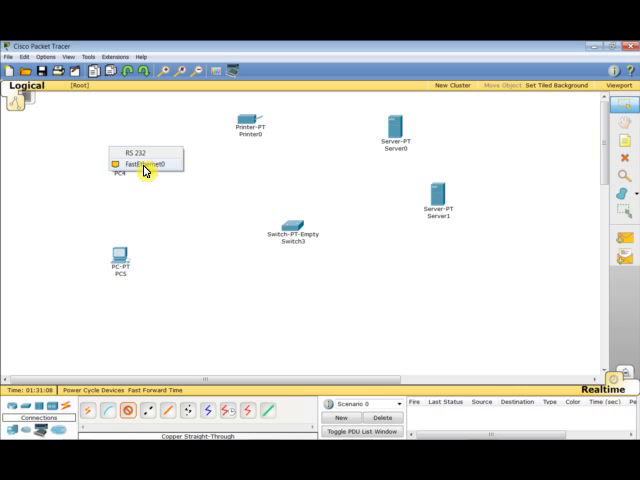
{"action": "left_click", "coordinate": [290, 228]}
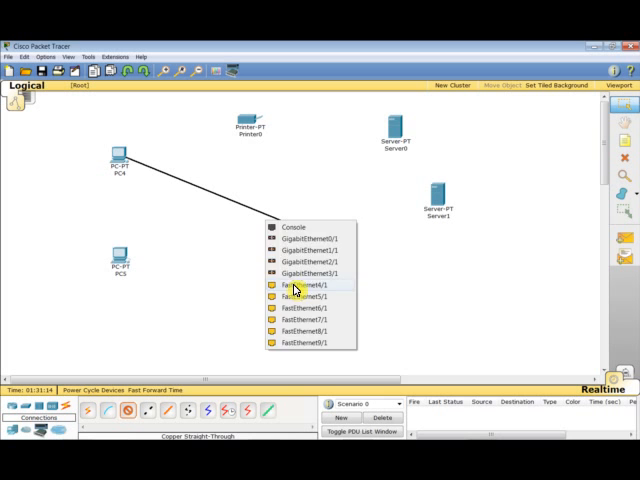
{"action": "left_click", "coordinate": [300, 288]}
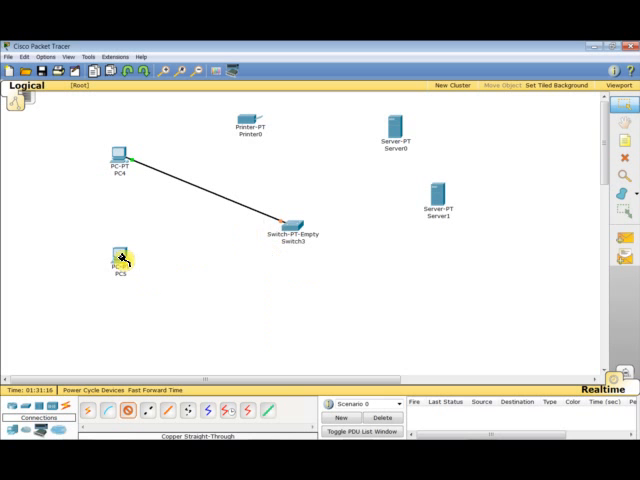
{"action": "left_click", "coordinate": [120, 258]}
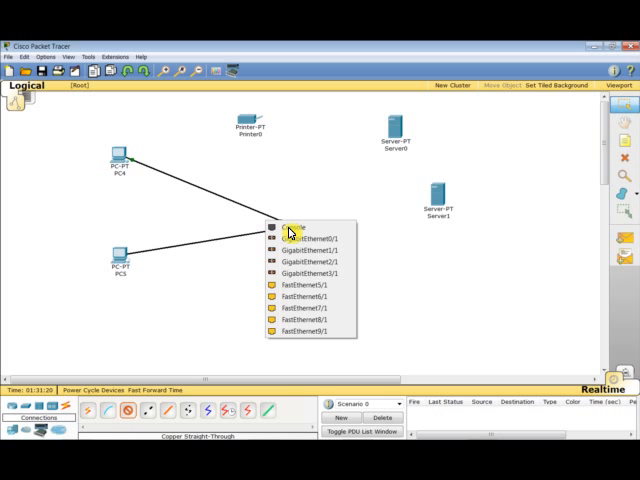
{"action": "left_click", "coordinate": [290, 224]}
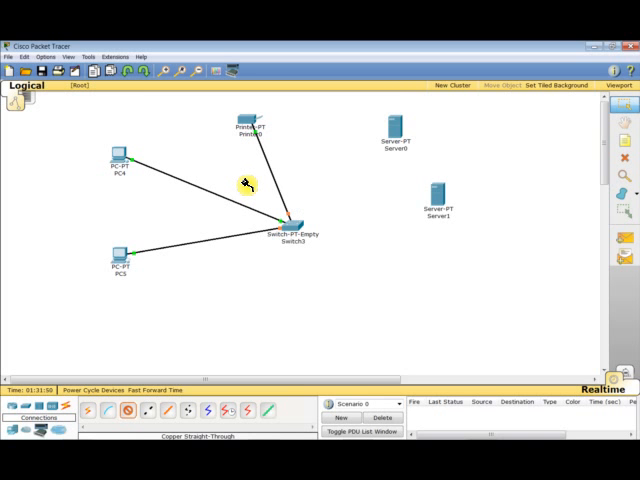
{"action": "mouse_move", "coordinate": [224, 164]}
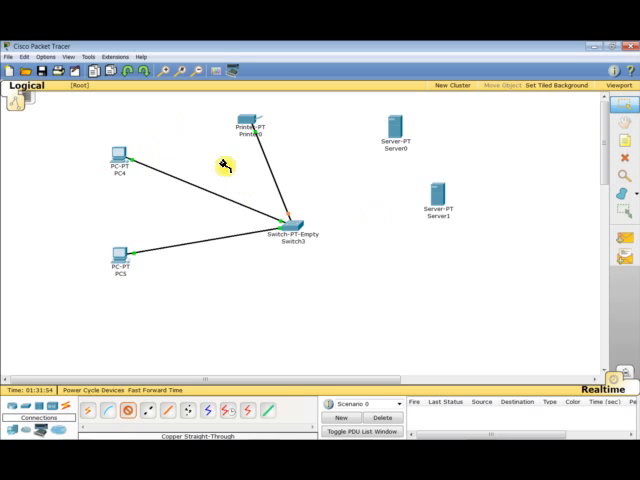
{"action": "mouse_move", "coordinate": [290, 236]}
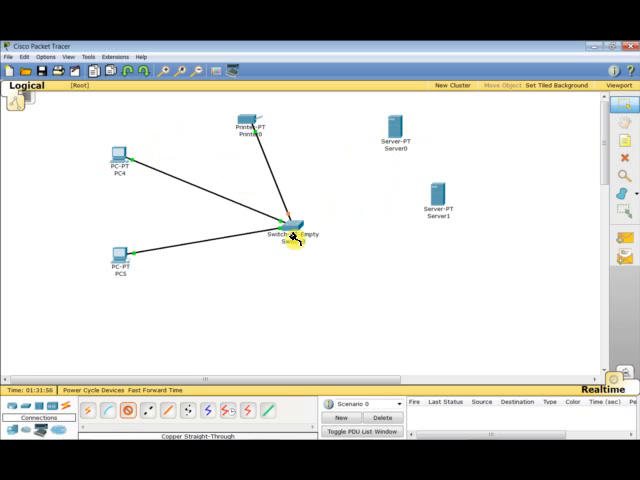
{"action": "mouse_move", "coordinate": [384, 190]}
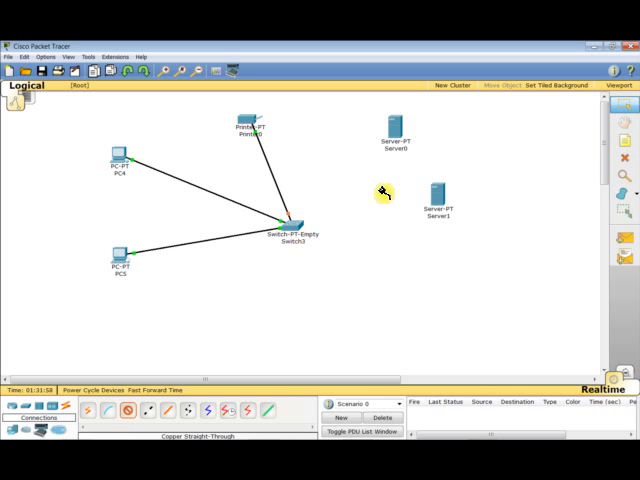
{"action": "mouse_move", "coordinate": [330, 220]}
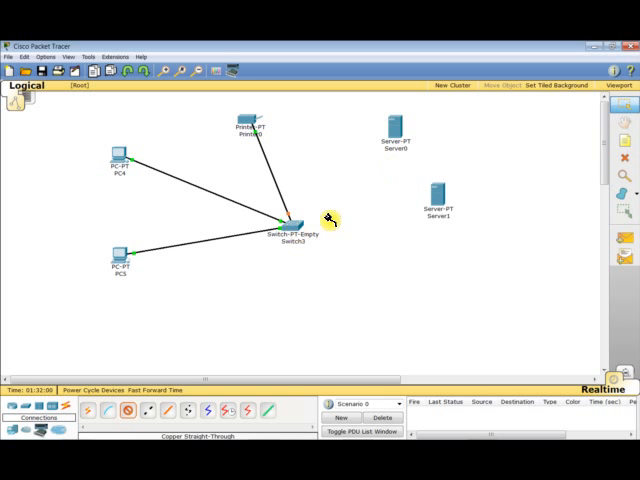
{"action": "mouse_move", "coordinate": [356, 180]}
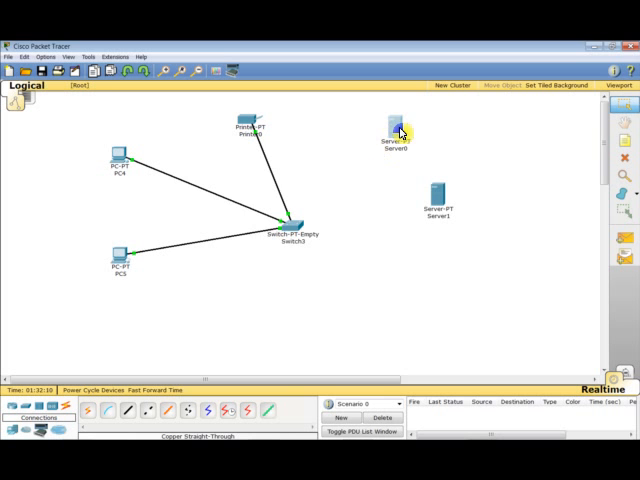
View Server0's hardware full screen and highlight the PT-HOST-NM-1FGE fiber module
{"action": "double_click", "coordinate": [396, 130]}
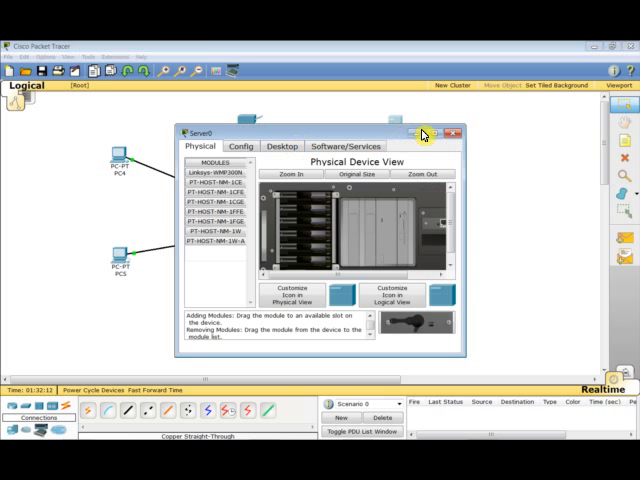
{"action": "left_click", "coordinate": [412, 132]}
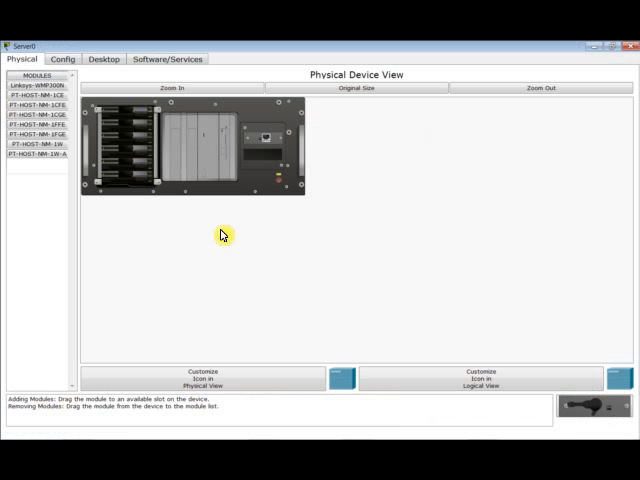
{"action": "mouse_move", "coordinate": [266, 140]}
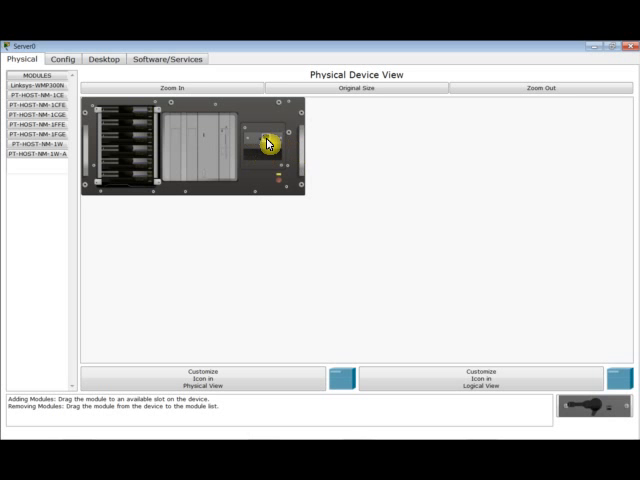
{"action": "mouse_move", "coordinate": [268, 144]}
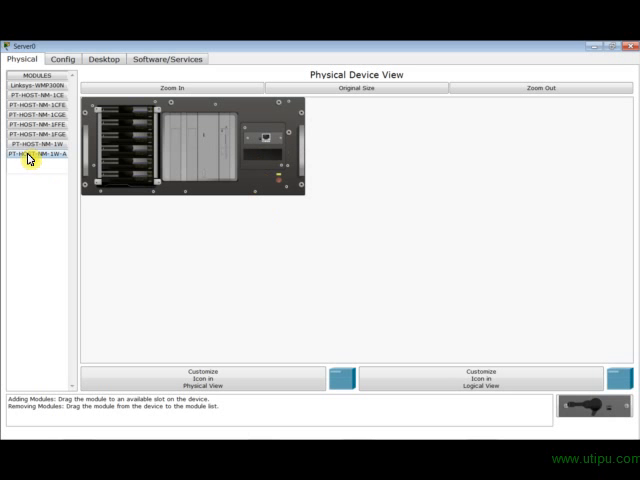
{"action": "left_click", "coordinate": [36, 144]}
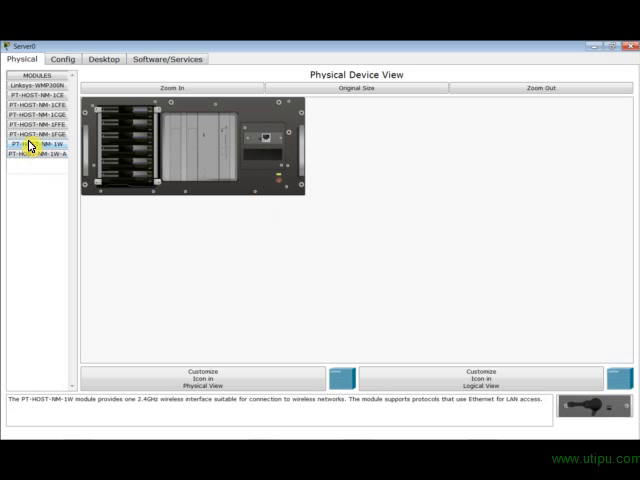
{"action": "left_click", "coordinate": [36, 132]}
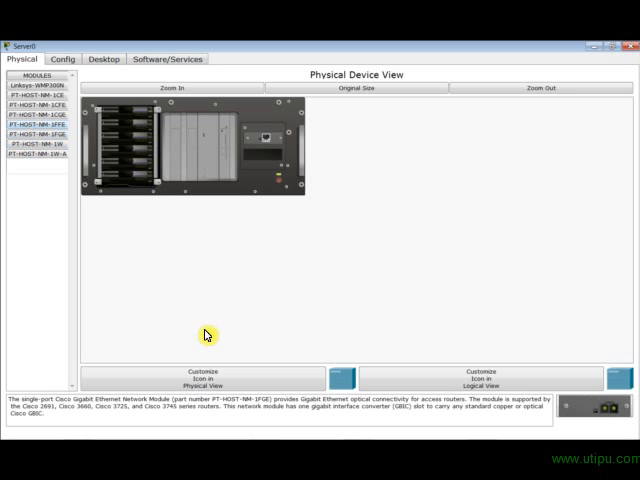
{"action": "mouse_move", "coordinate": [308, 408]}
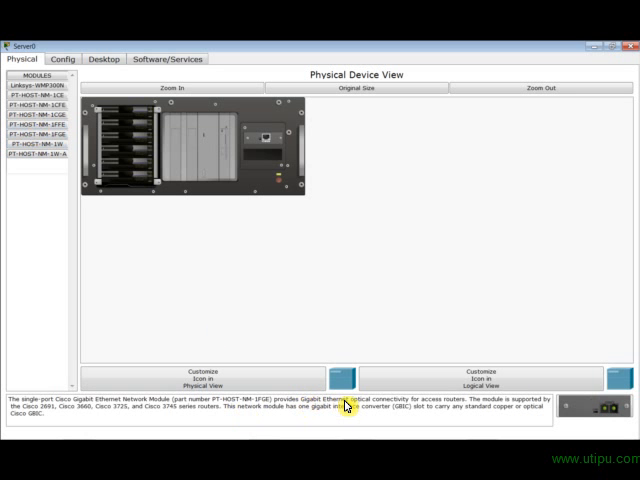
{"action": "mouse_move", "coordinate": [436, 404]}
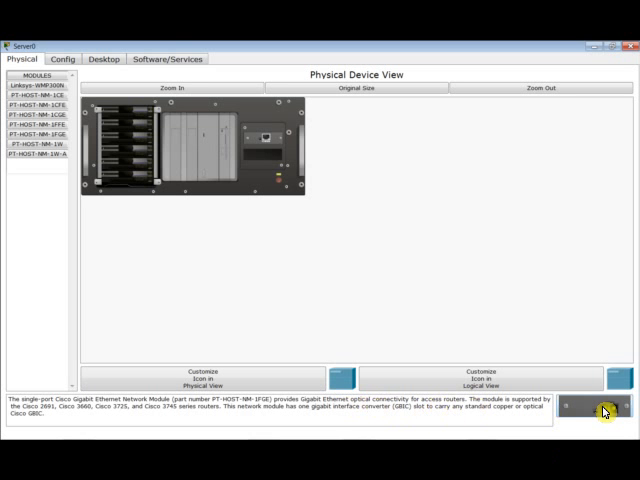
{"action": "mouse_move", "coordinate": [228, 144]}
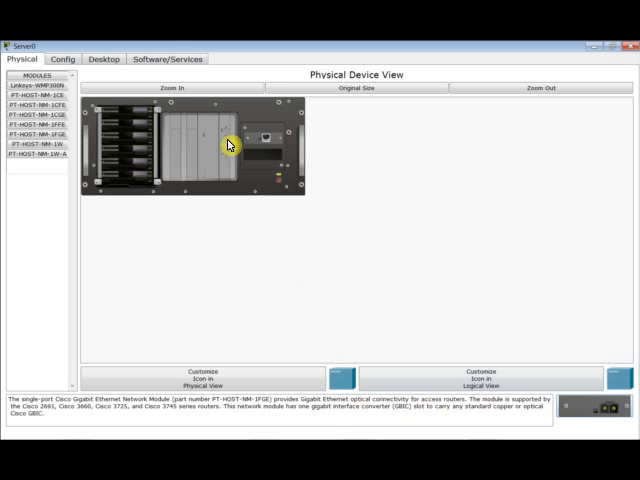
{"action": "mouse_move", "coordinate": [578, 90]}
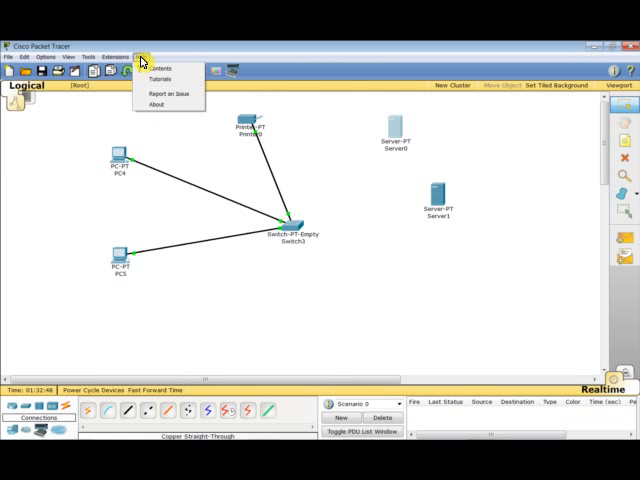
{"action": "left_click", "coordinate": [152, 104]}
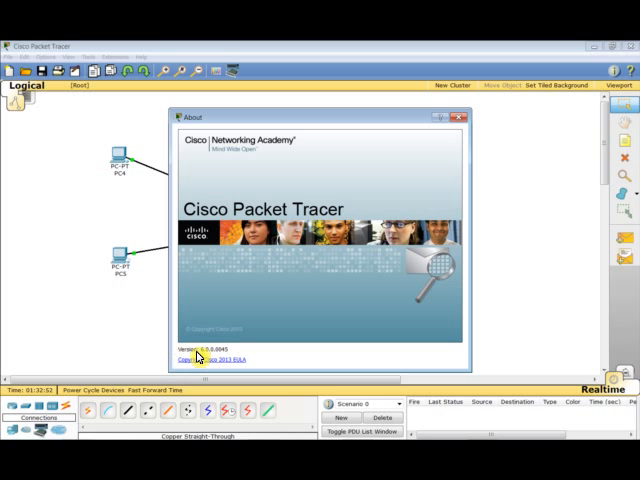
{"action": "mouse_move", "coordinate": [456, 128]}
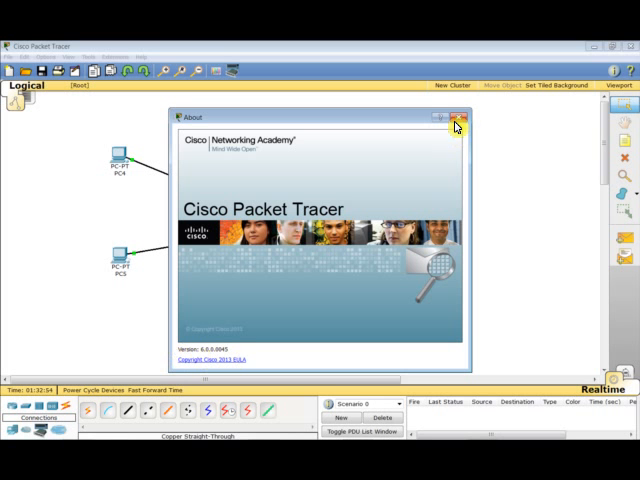
{"action": "left_click", "coordinate": [456, 120]}
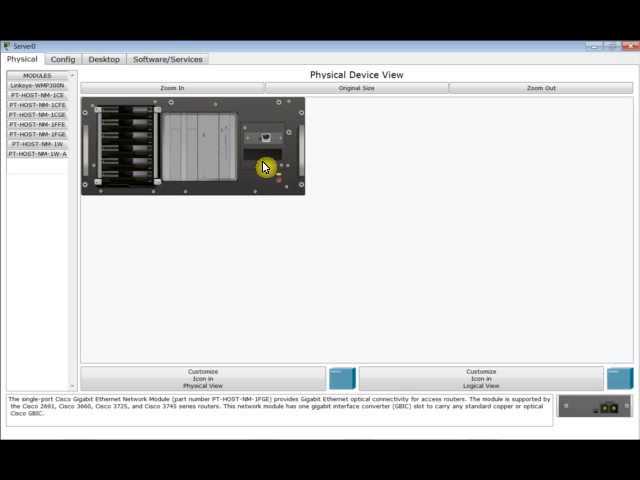
{"action": "mouse_move", "coordinate": [360, 148]}
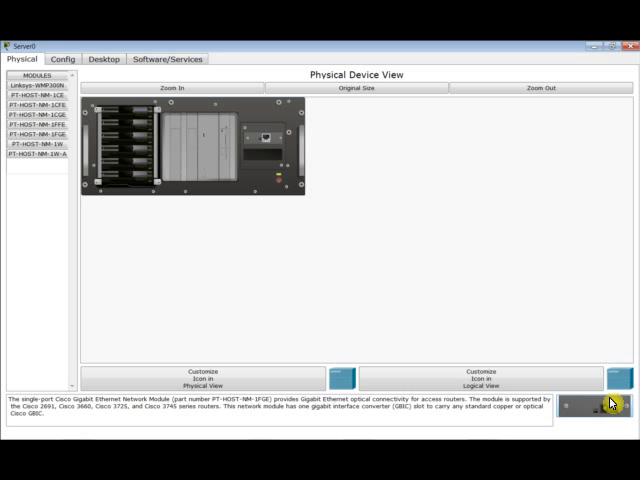
{"action": "mouse_move", "coordinate": [308, 240]}
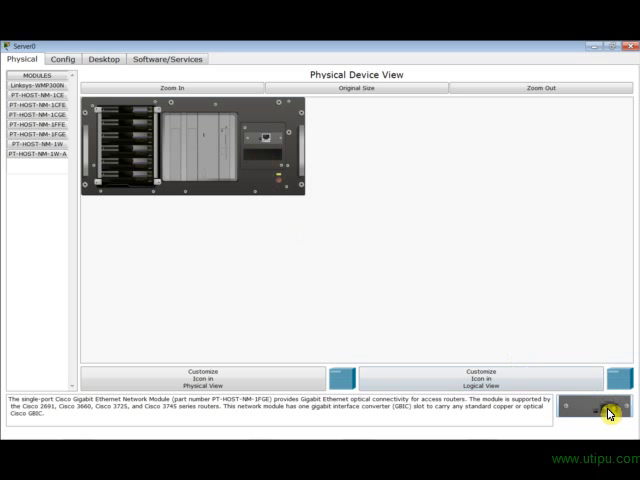
{"action": "mouse_move", "coordinate": [268, 160]}
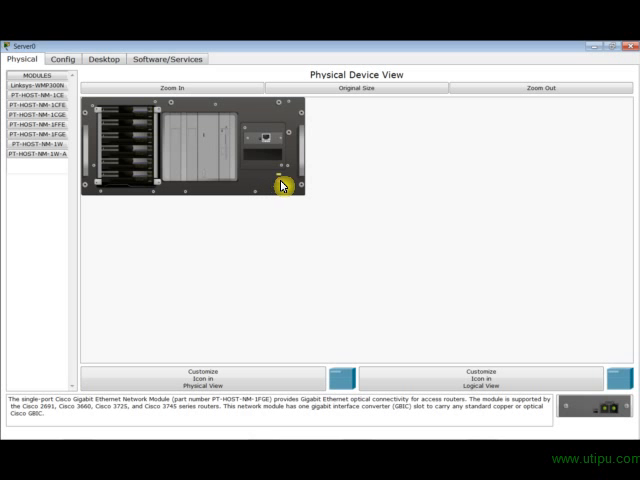
{"action": "mouse_move", "coordinate": [258, 150]}
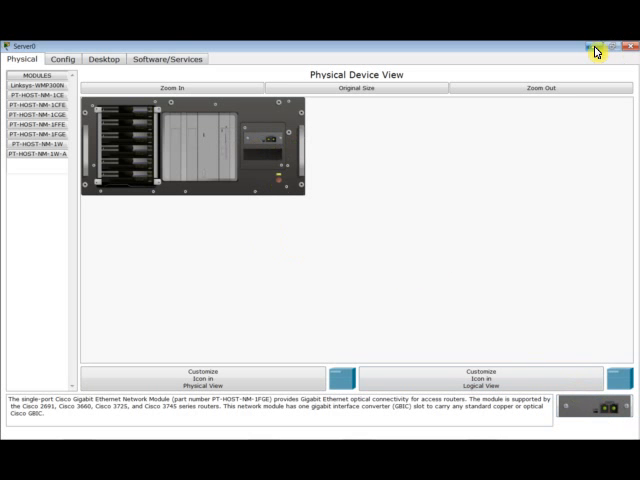
Return Server0's physical view to the general module guidance
{"action": "left_click", "coordinate": [596, 52]}
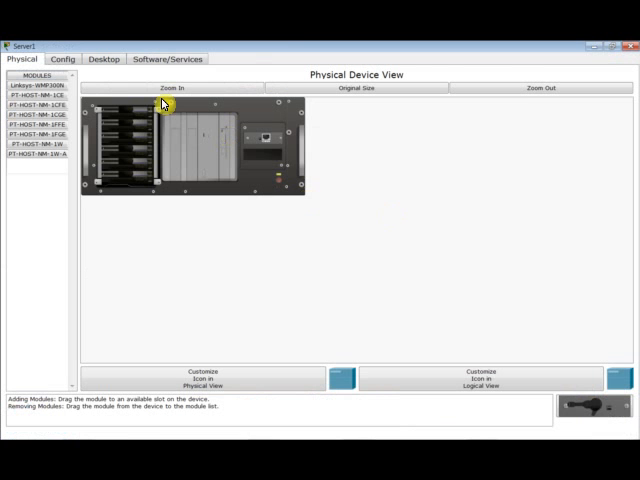
Show the description of Server0's PT-HOST-NM-1FGE Gigabit fiber module
{"action": "left_click", "coordinate": [176, 88]}
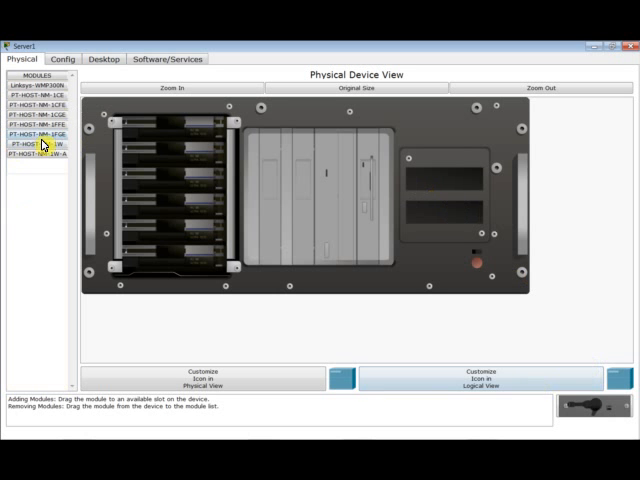
{"action": "left_click", "coordinate": [40, 132]}
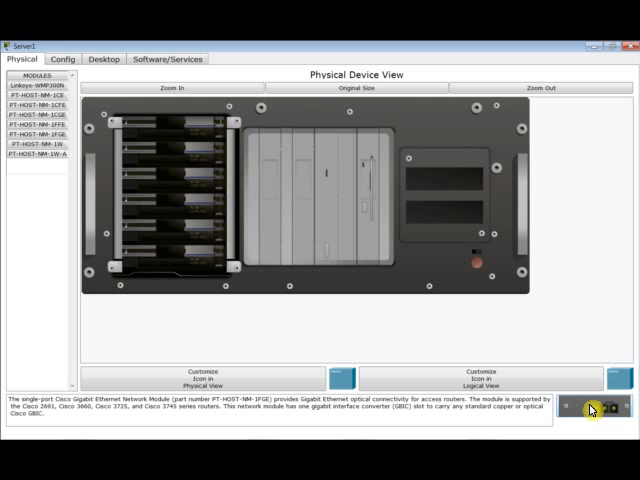
{"action": "mouse_move", "coordinate": [312, 412]}
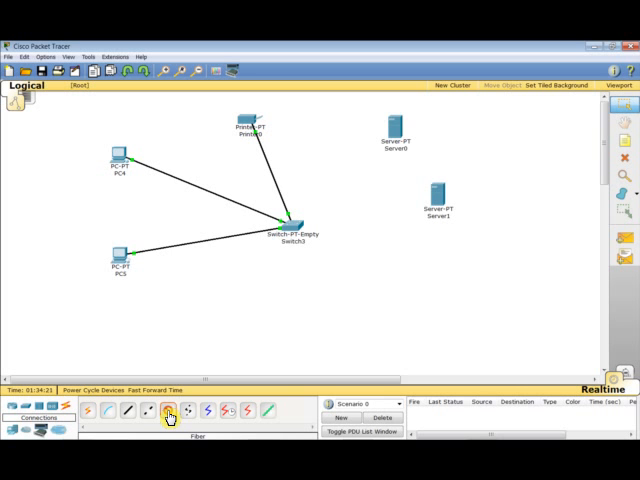
{"action": "mouse_move", "coordinate": [424, 130]}
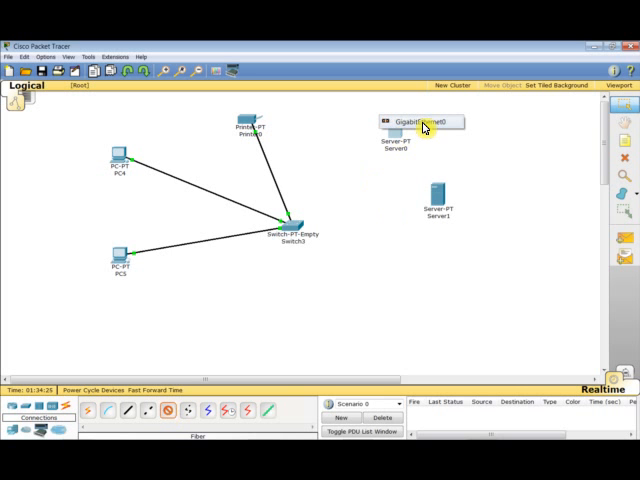
Link Server0 to GigabitEthernet1/1 and Server1 to the next gigabit port with fiber
{"action": "left_click", "coordinate": [292, 226]}
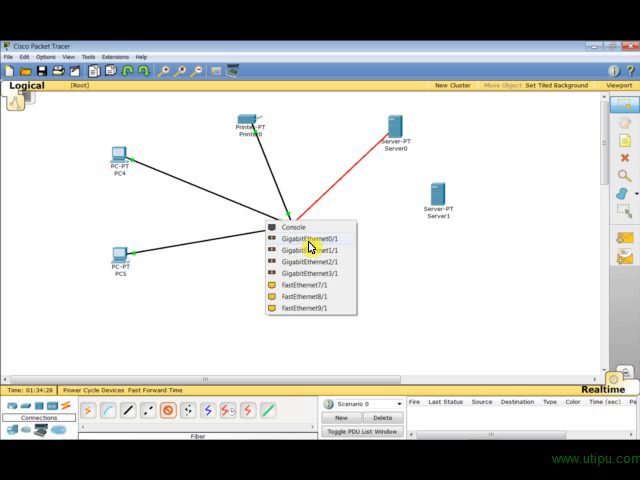
{"action": "left_click", "coordinate": [308, 238]}
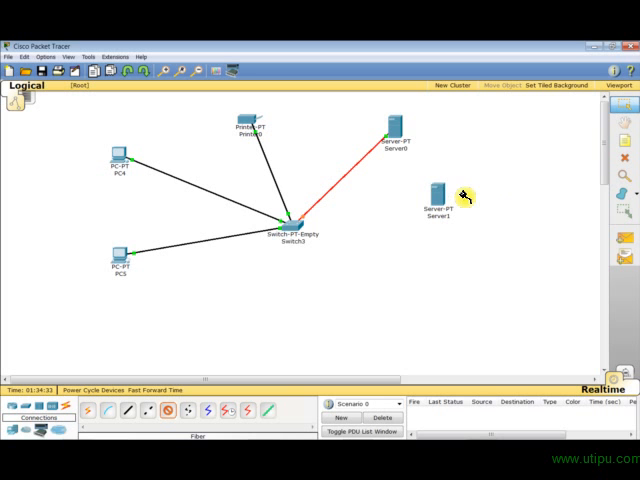
{"action": "left_click", "coordinate": [292, 222]}
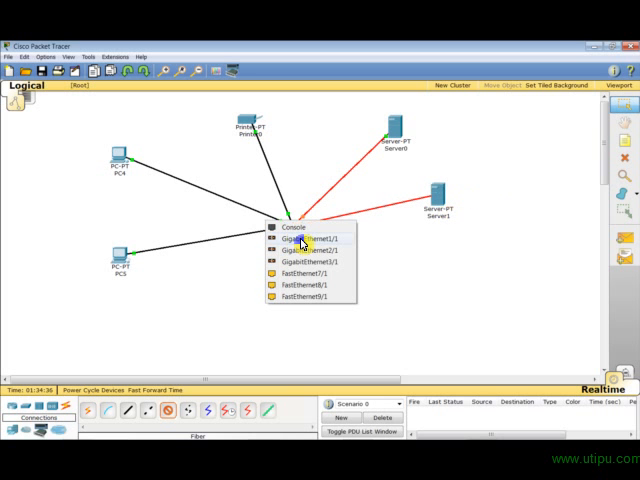
{"action": "left_click", "coordinate": [306, 238]}
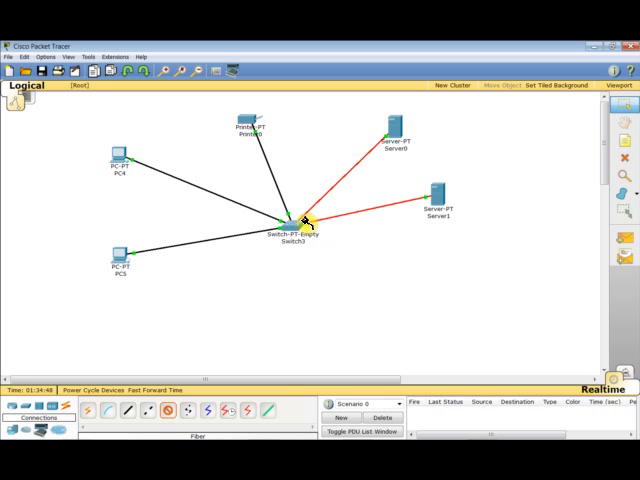
{"action": "mouse_move", "coordinate": [356, 276]}
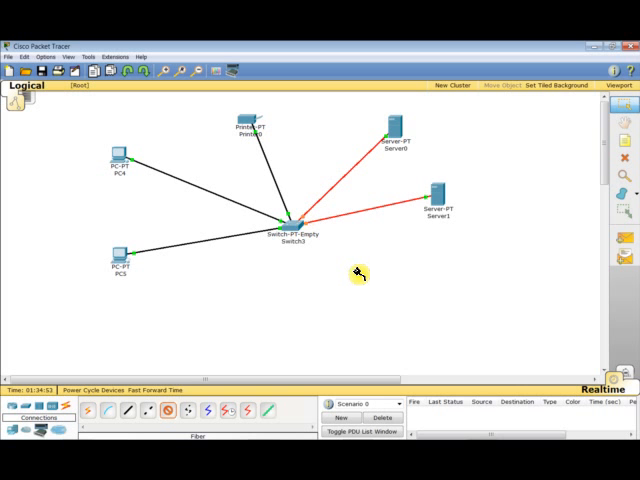
{"action": "mouse_move", "coordinate": [600, 238]}
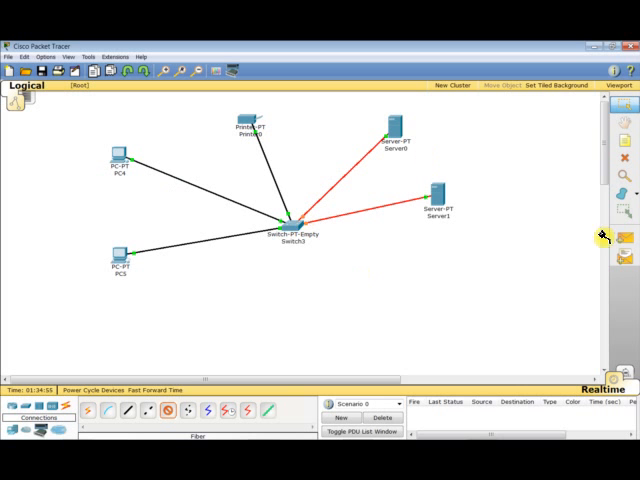
{"action": "mouse_move", "coordinate": [318, 140]}
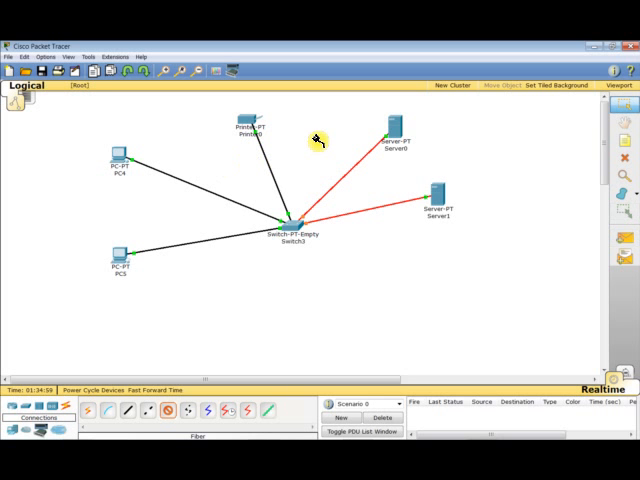
{"action": "mouse_move", "coordinate": [378, 248]}
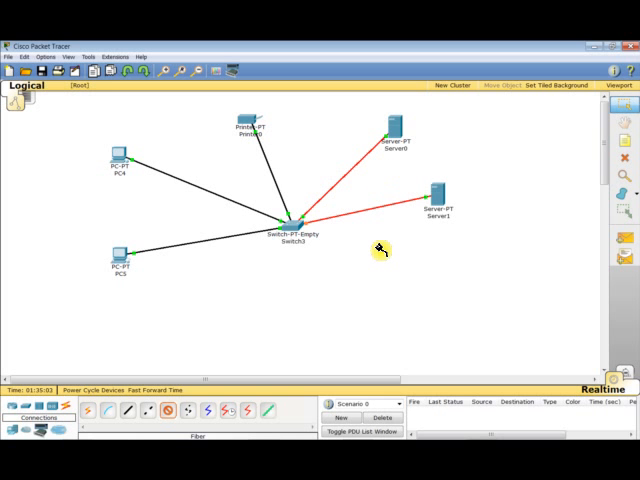
{"action": "mouse_move", "coordinate": [322, 168]}
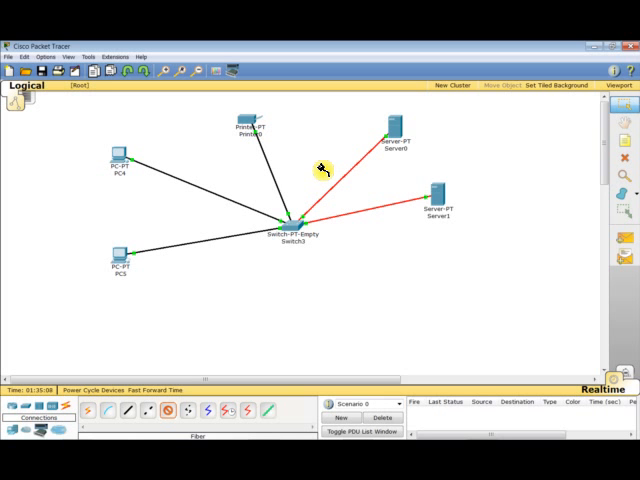
{"action": "mouse_move", "coordinate": [304, 156]}
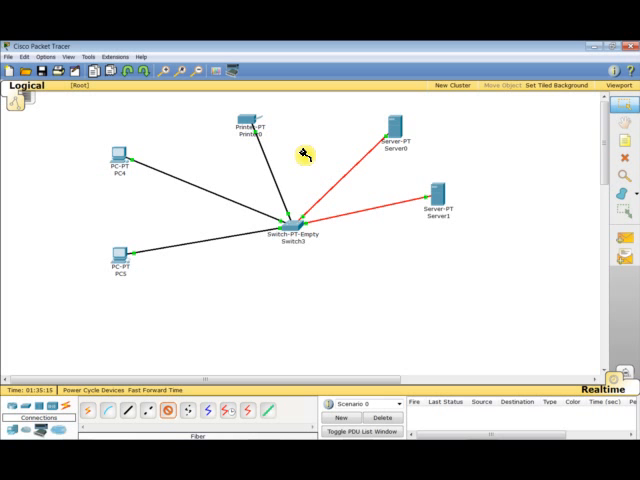
{"action": "mouse_move", "coordinate": [304, 146]}
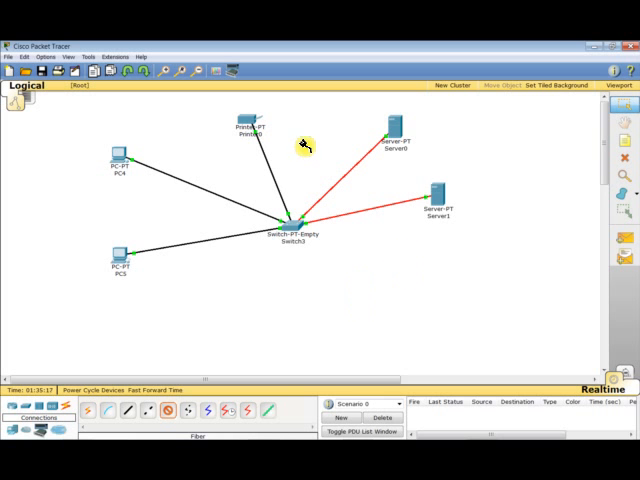
{"action": "mouse_move", "coordinate": [576, 328]}
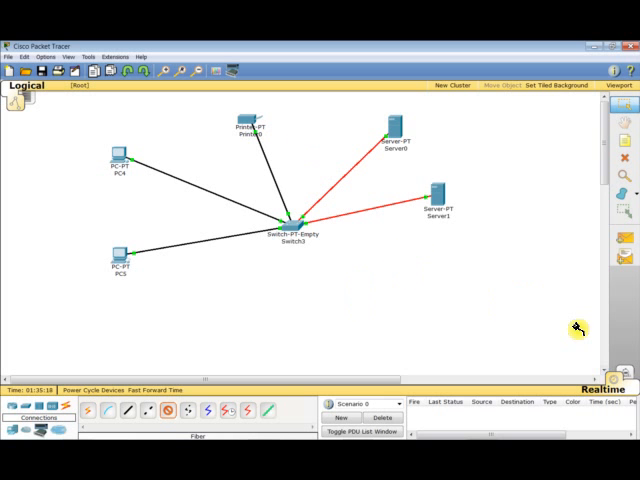